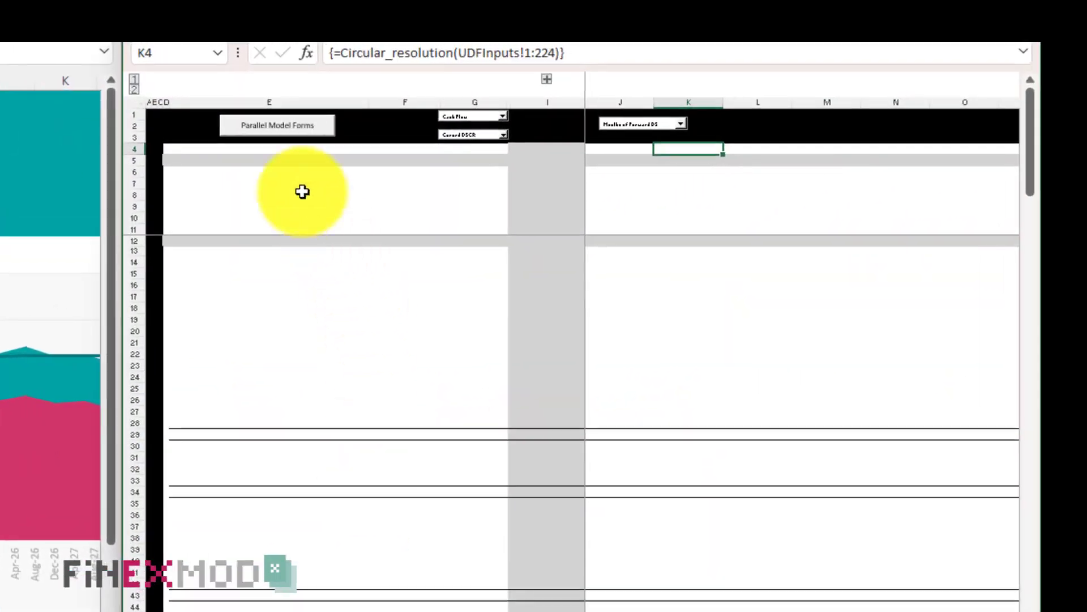
# Bring up the Parallel Model Options form from the Parallel Model Forms button
pyautogui.click(276, 124)
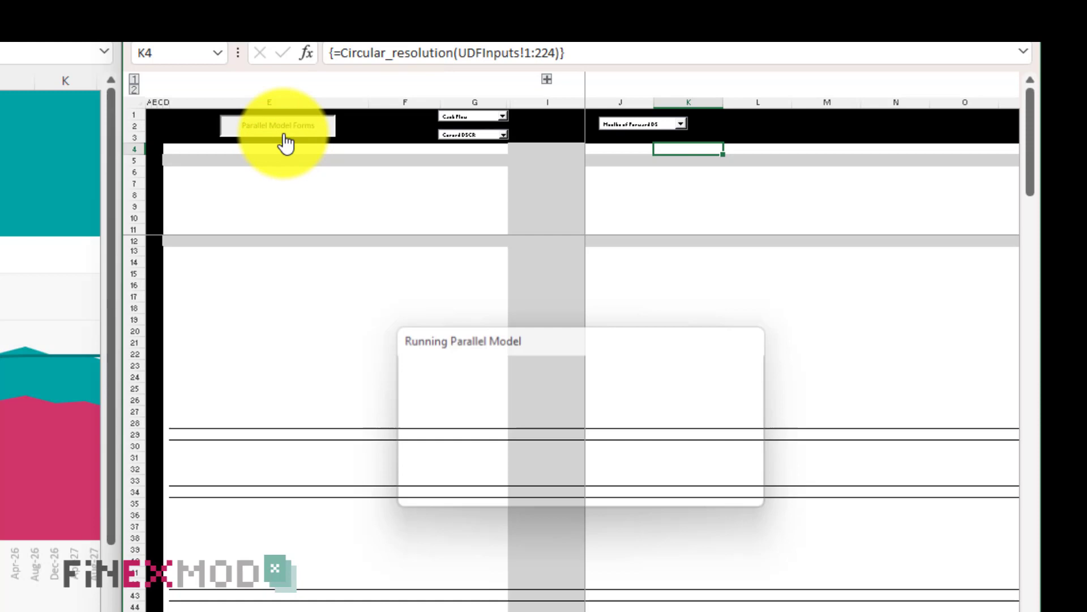
pyautogui.click(277, 126)
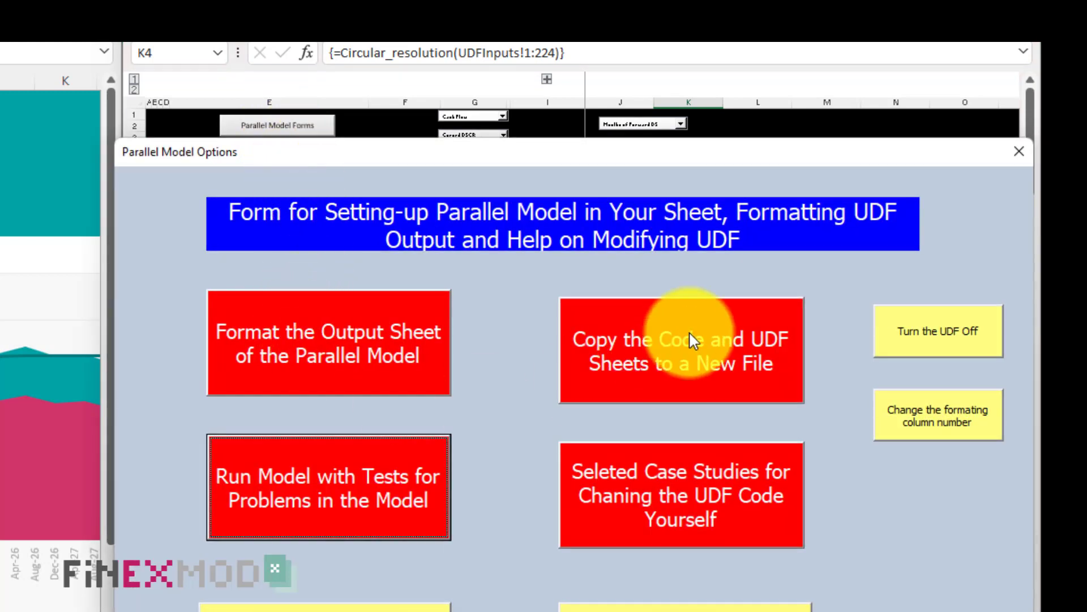
# Copy both the UDF code and UDF sheets into target file FM Solar City.xlsb
pyautogui.click(681, 348)
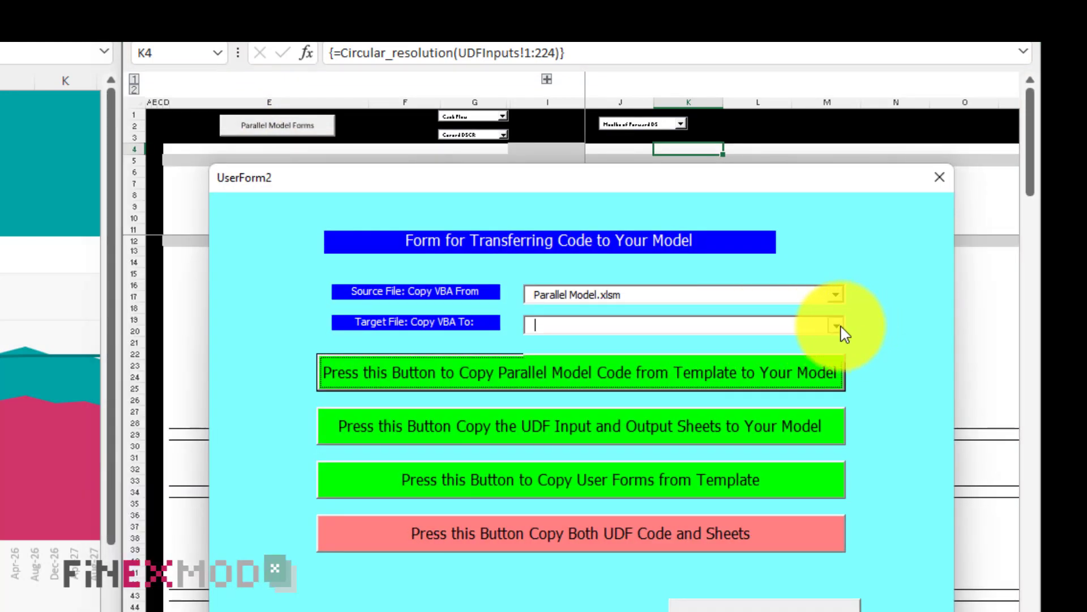
pyautogui.click(835, 325)
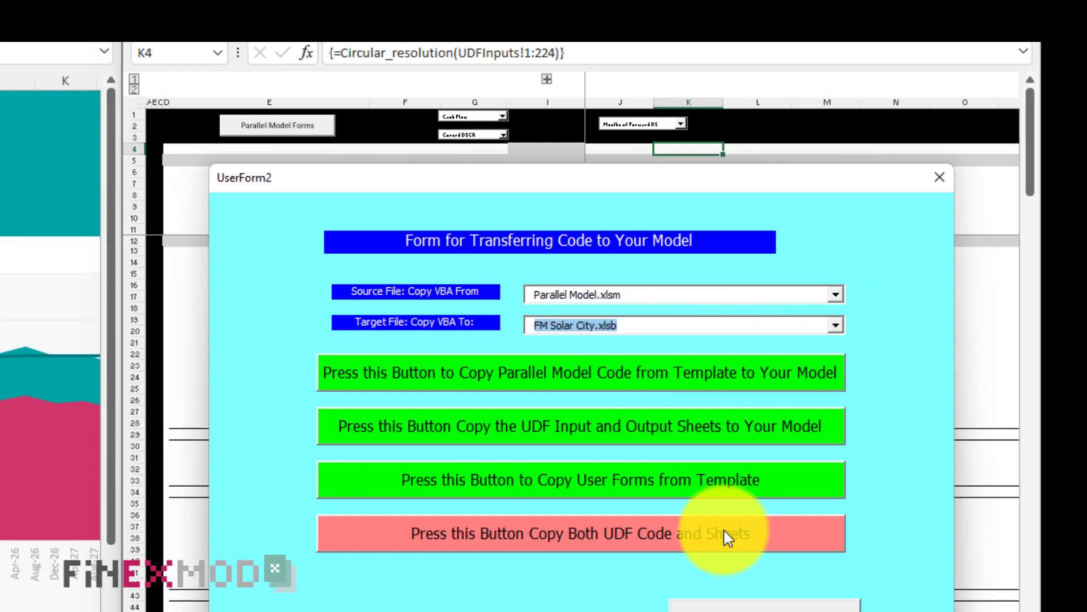
pyautogui.click(580, 532)
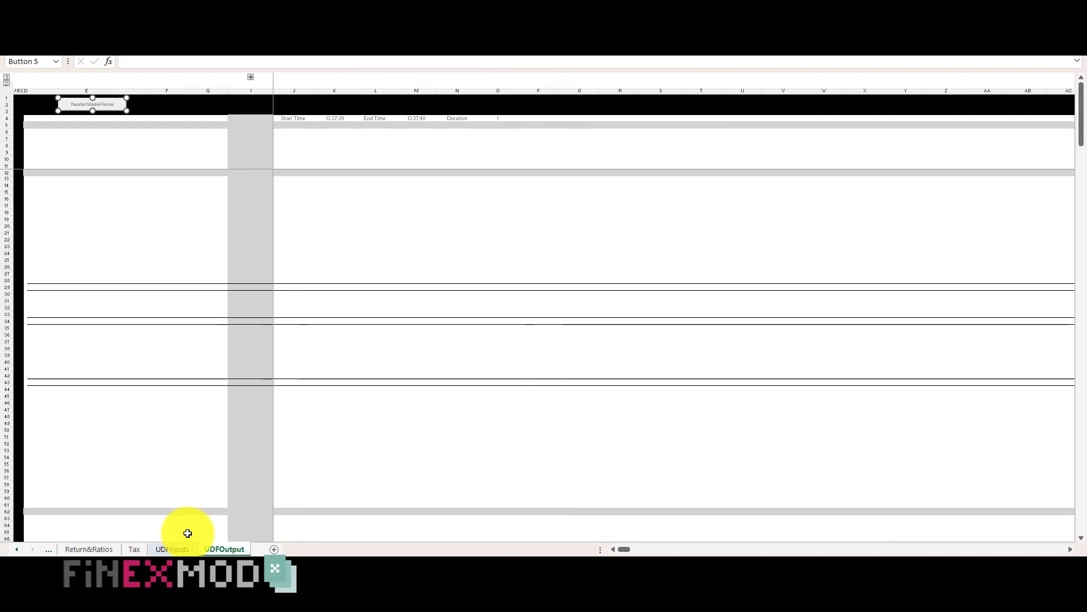
# Show the imported UDFInputs sheet and close Parallel Model.xlsm without saving
pyautogui.click(171, 548)
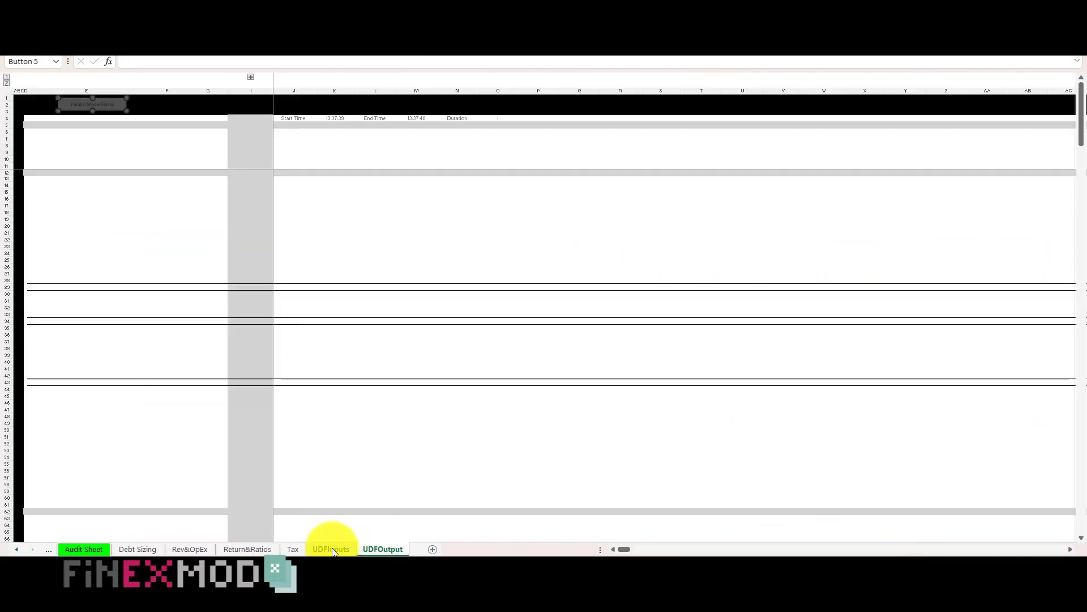
pyautogui.click(331, 548)
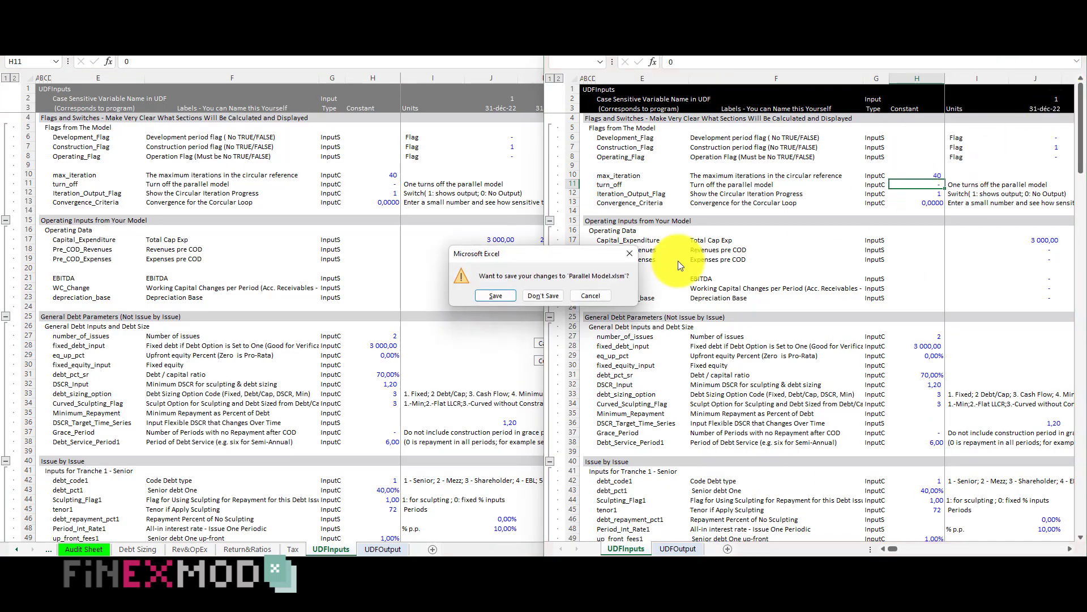
pyautogui.click(543, 295)
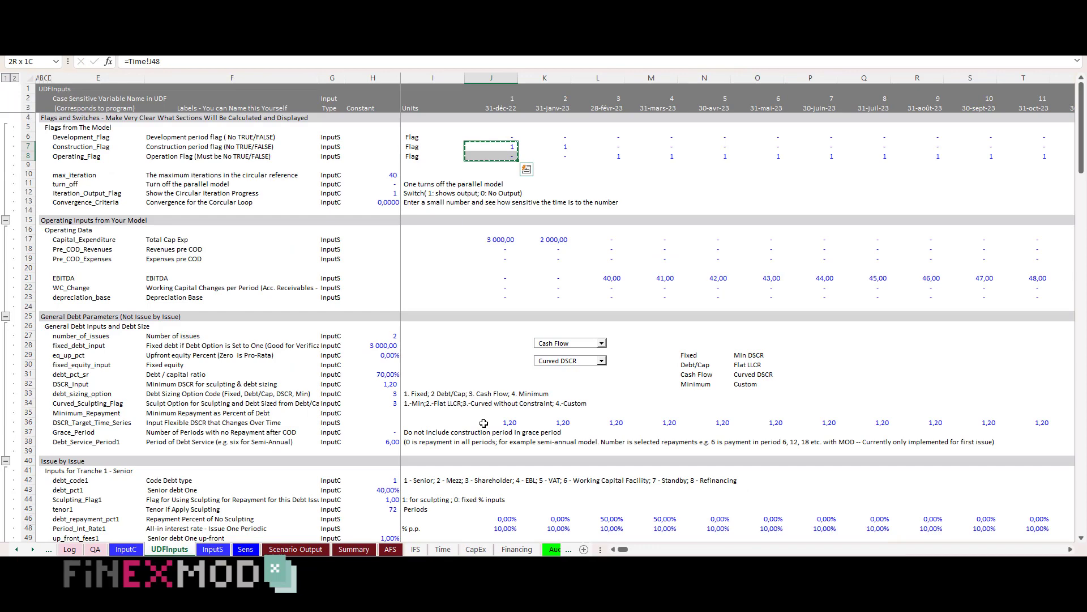
# Link UDFInputs capital expenditure to CapEx total construction costs (=CapEx!J103)
pyautogui.click(475, 549)
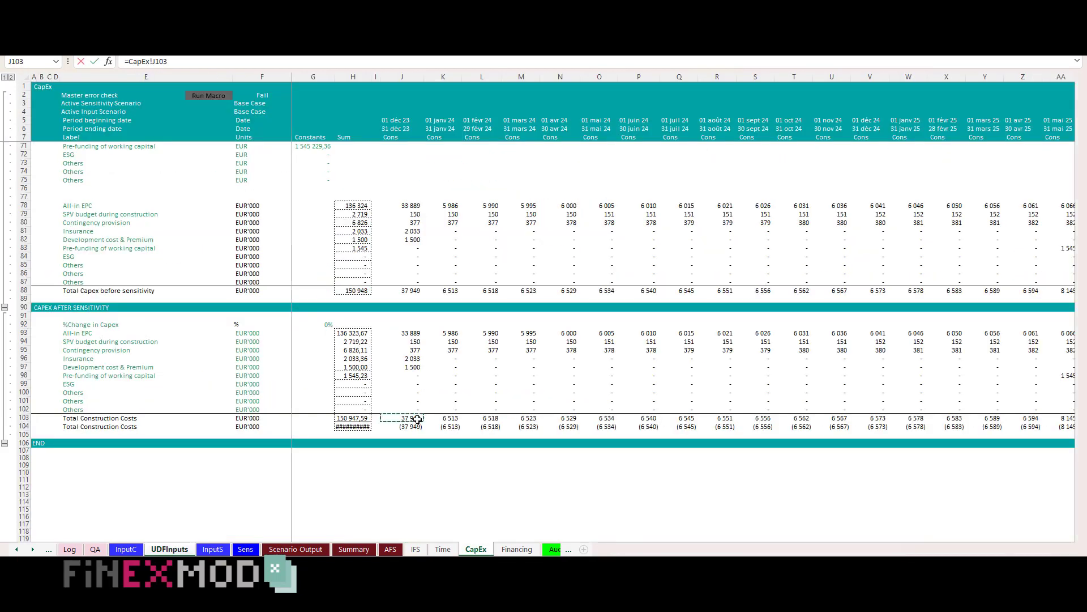
pyautogui.click(169, 548)
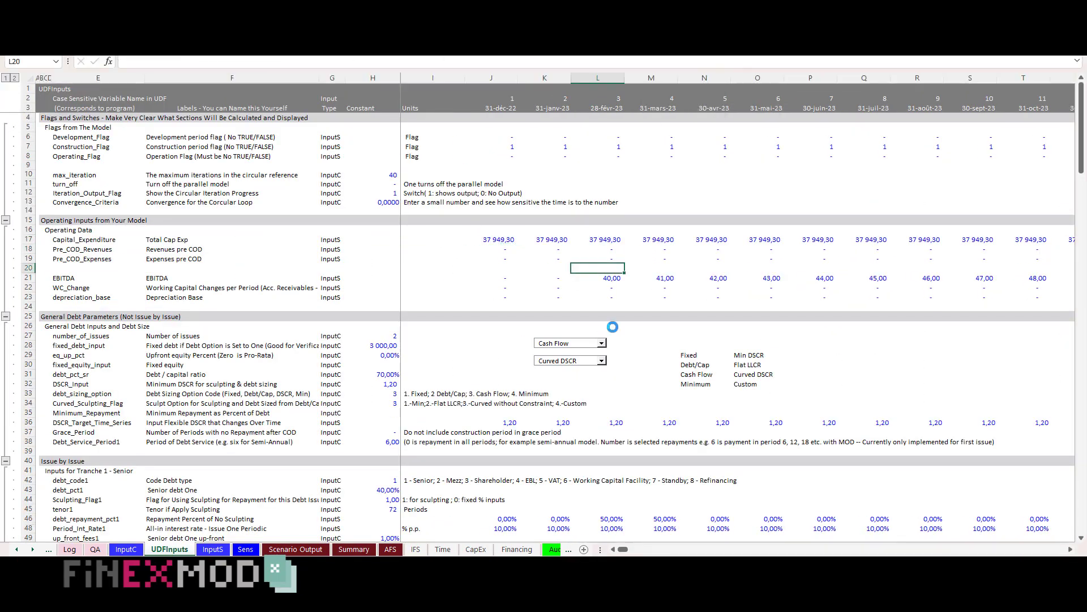
pyautogui.click(372, 375)
pyautogui.write('=')
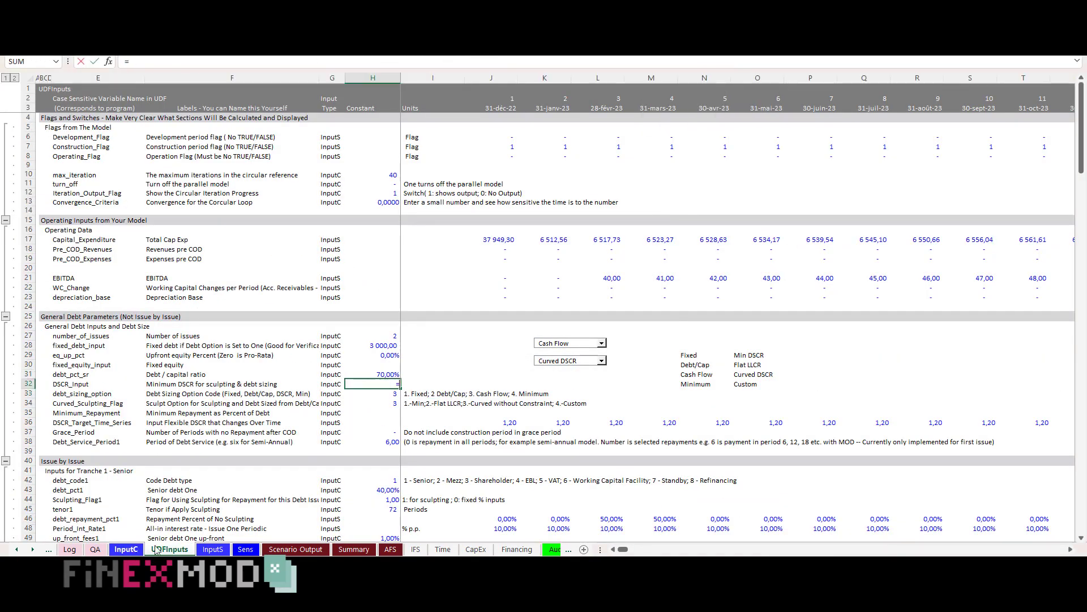
pyautogui.click(126, 548)
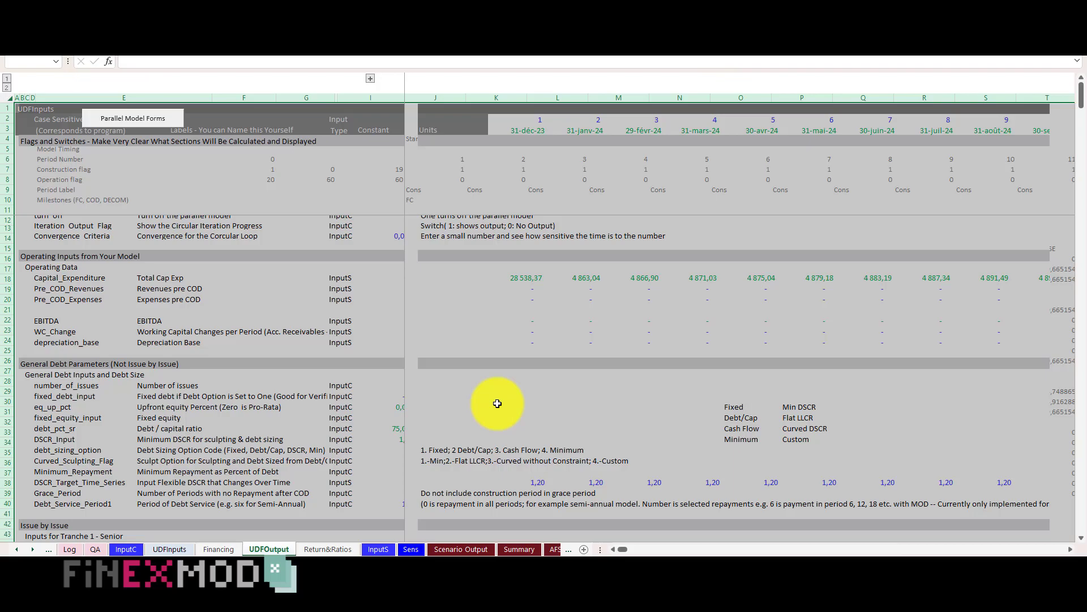
# Format the UDFOutput sheet via the Parallel Model form's 'Format the Output Sheet'
pyautogui.click(131, 117)
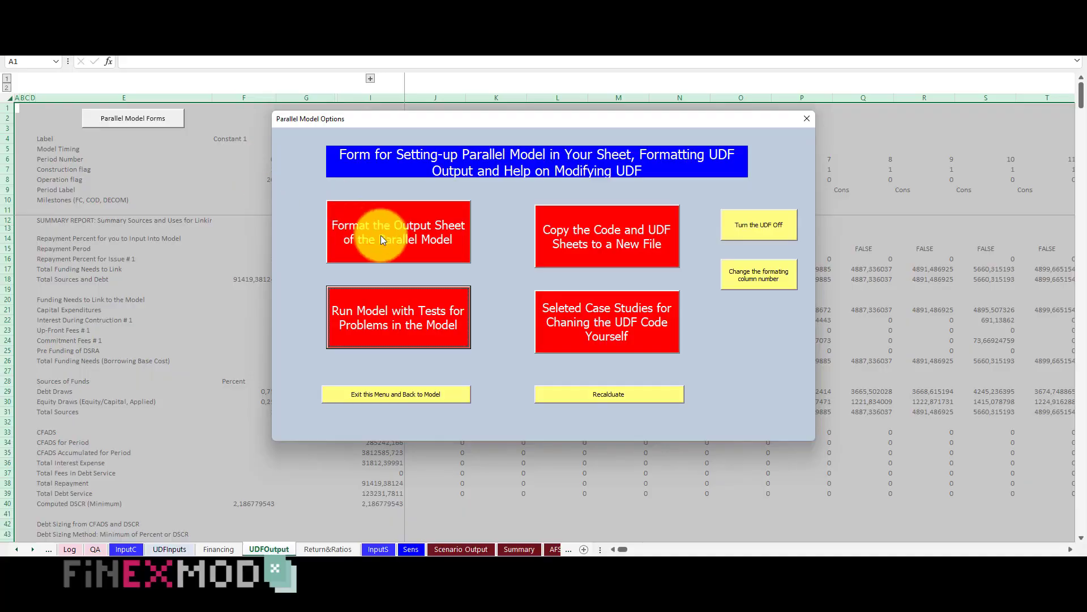
pyautogui.click(398, 317)
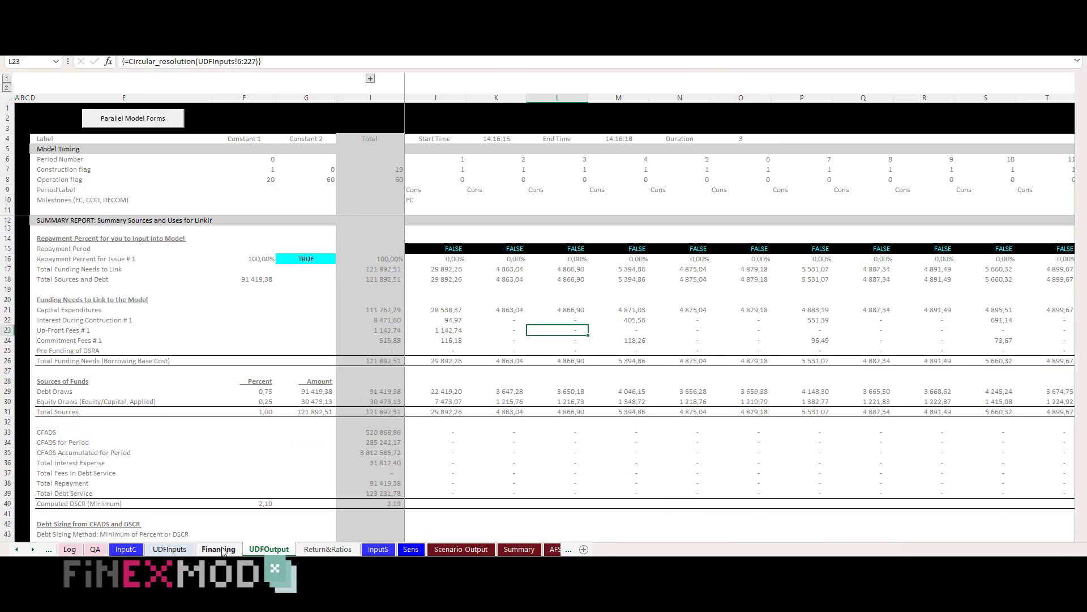
# Set Financing J43 to =UDFOutput!J26 total funding needs and copy it across row 43
pyautogui.click(217, 548)
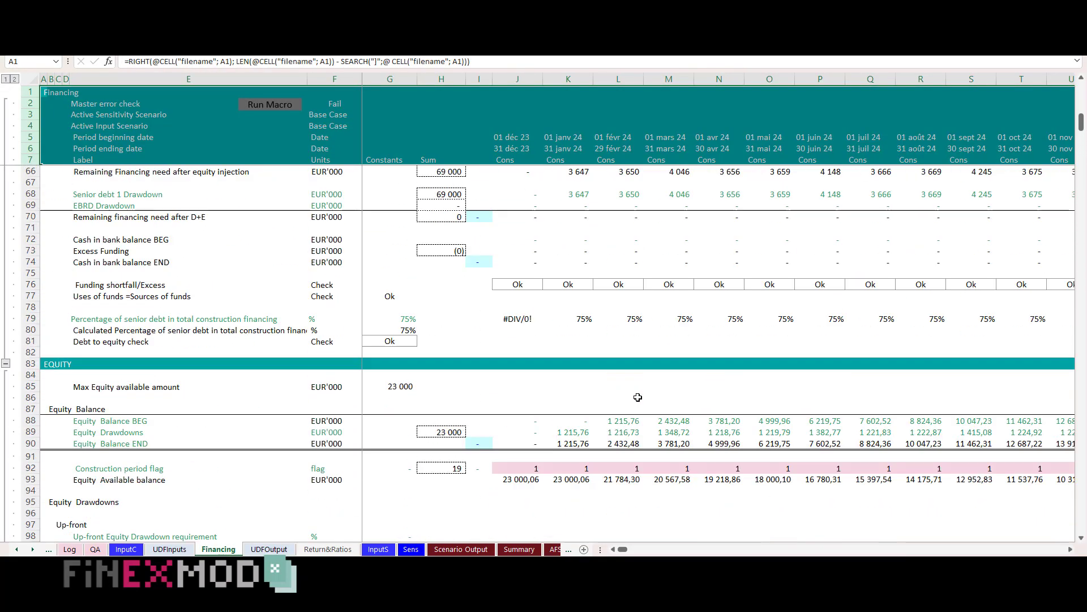
pyautogui.scroll(3)
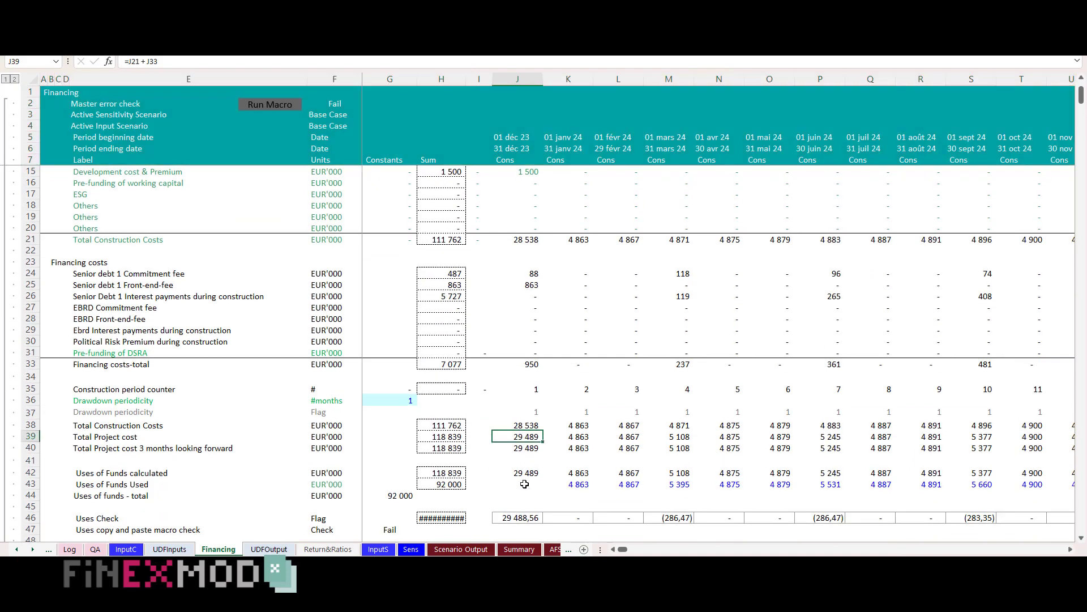
pyautogui.click(268, 548)
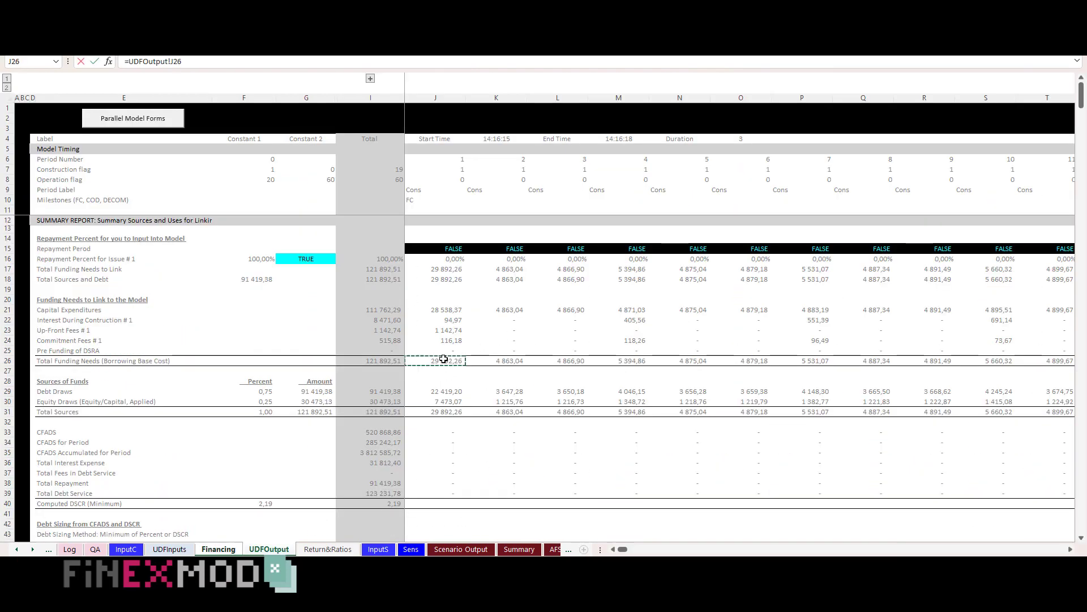
pyautogui.click(269, 104)
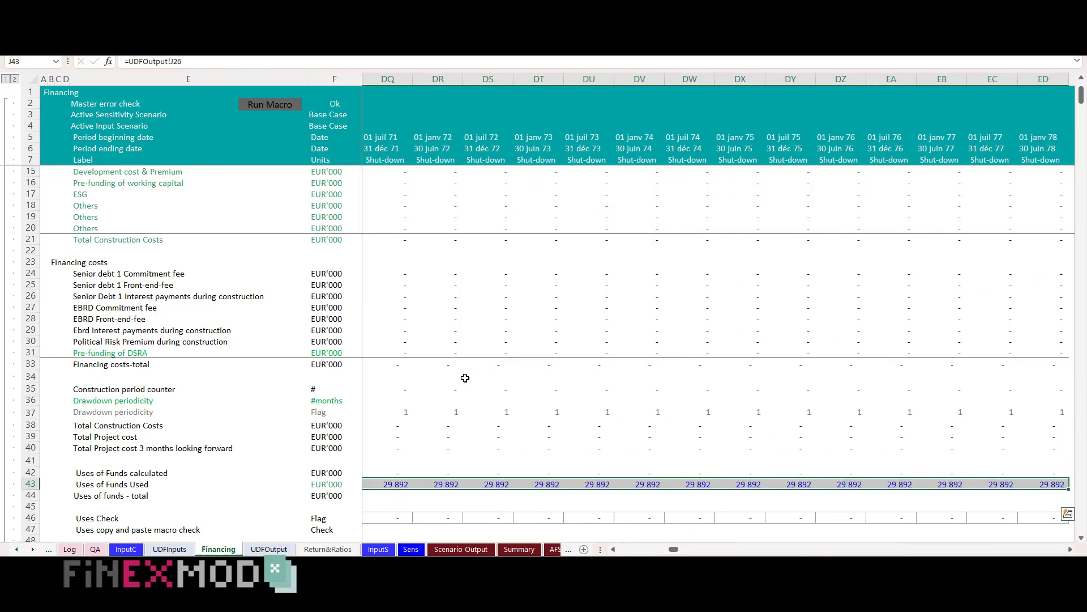
pyautogui.click(270, 105)
pyautogui.write('=')
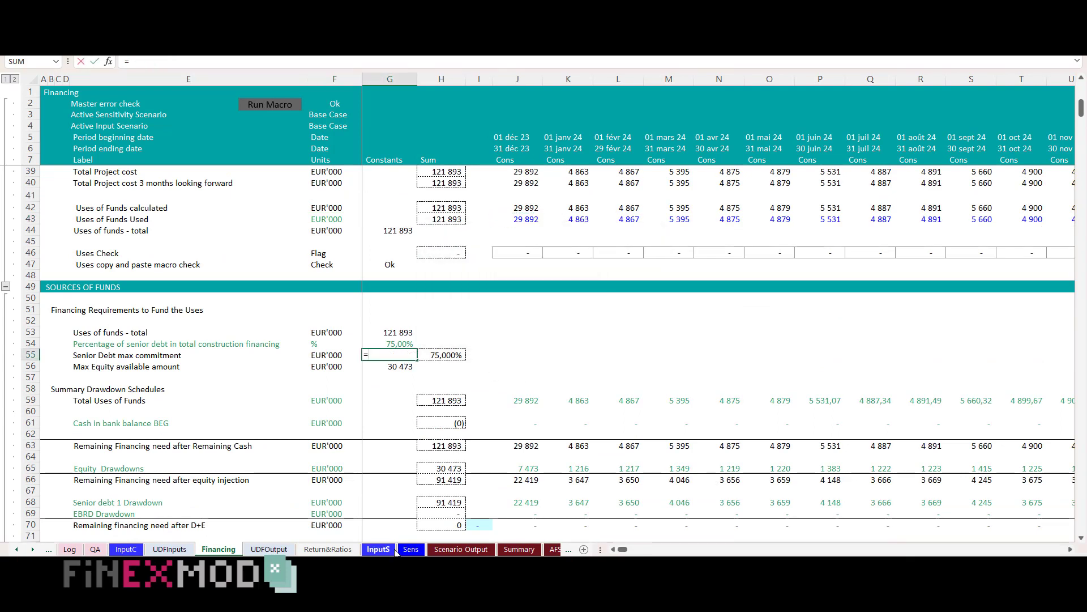
pyautogui.click(269, 548)
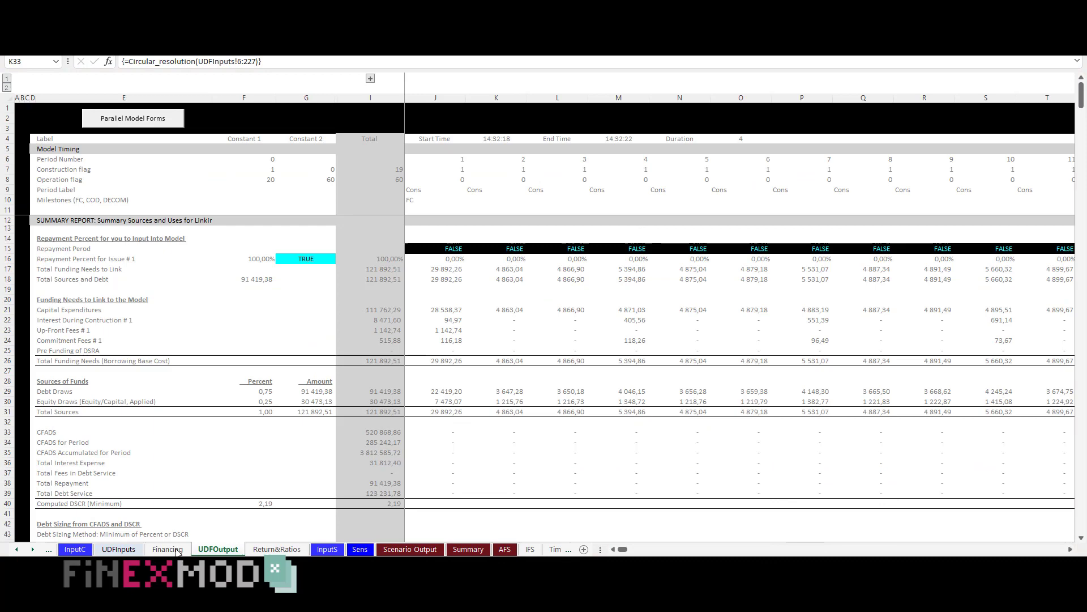
# Check Financing J43 link and G47 macro check, then review the Audit Sheet's all-Ok checks
pyautogui.click(167, 548)
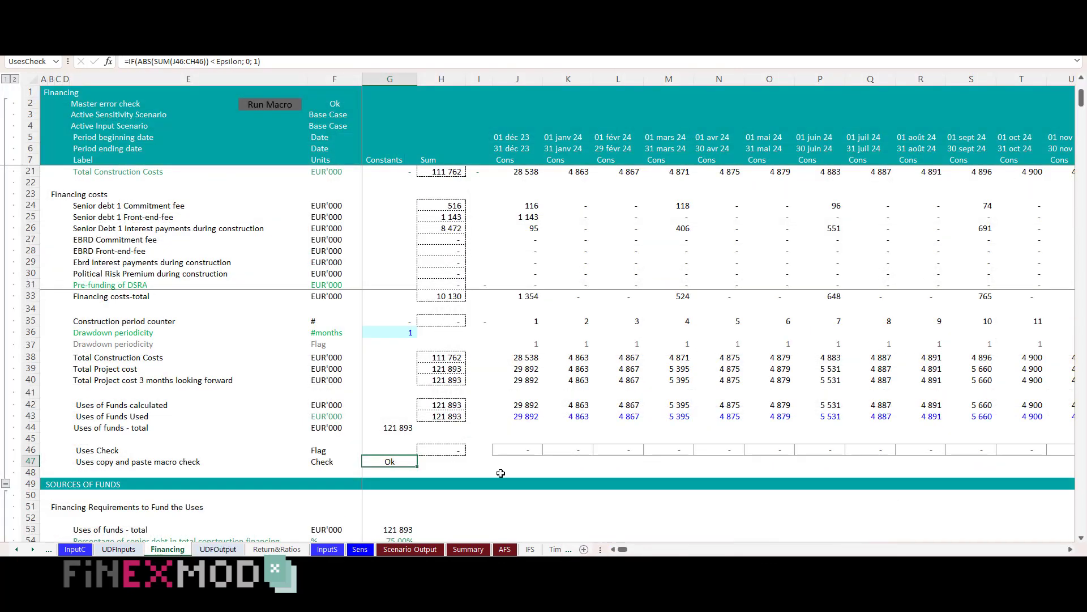
pyautogui.click(517, 416)
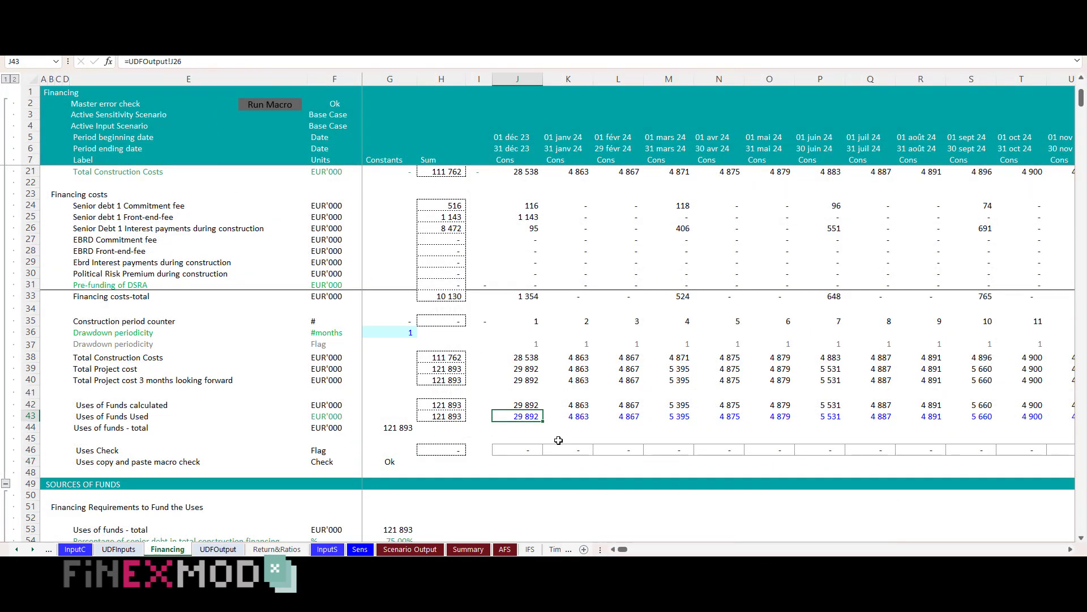
pyautogui.click(389, 461)
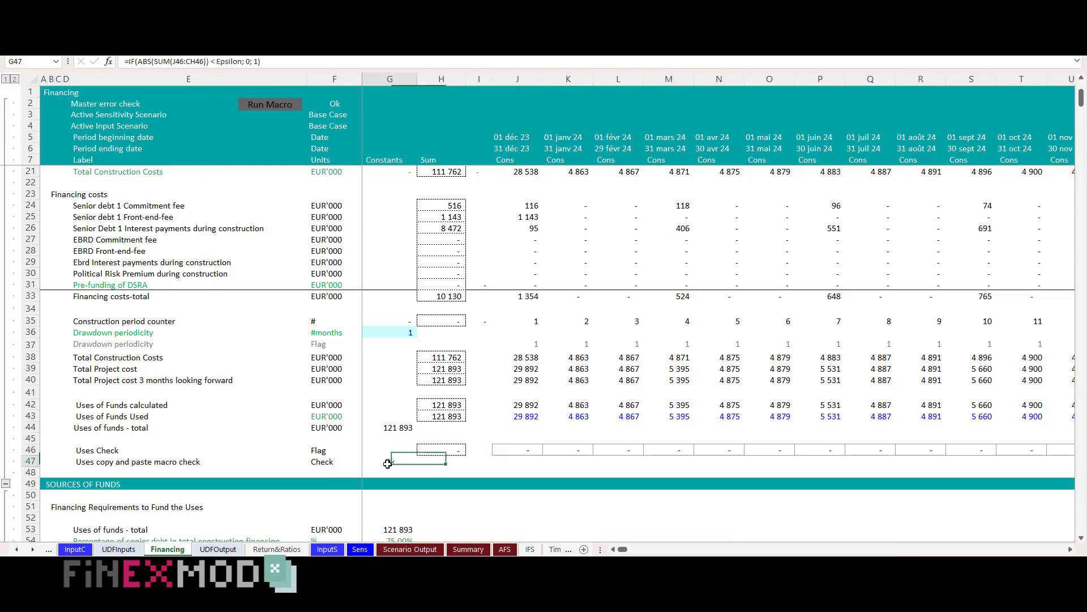
pyautogui.click(446, 548)
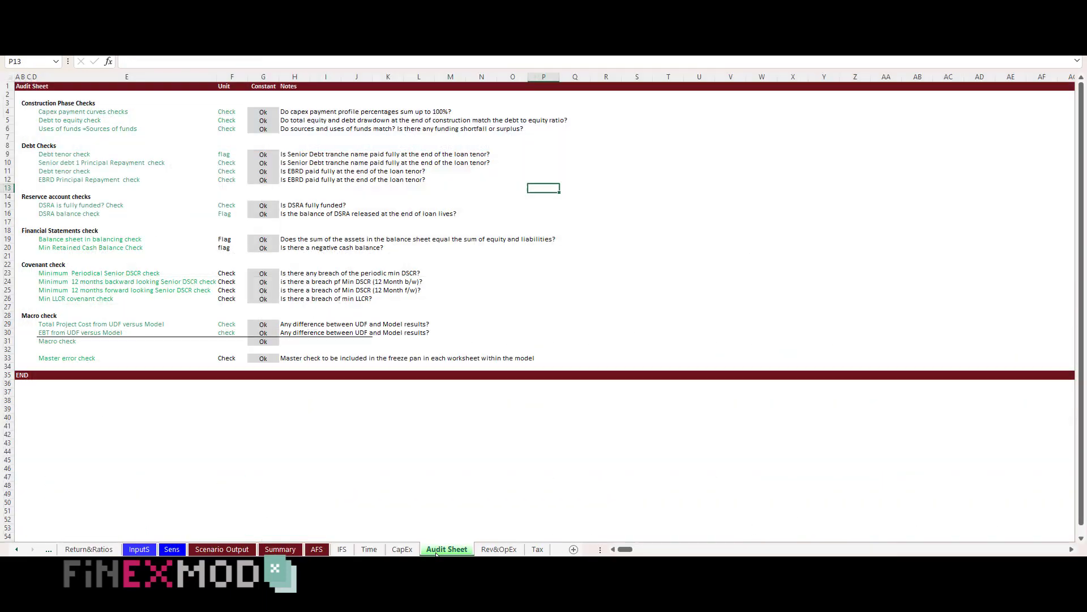